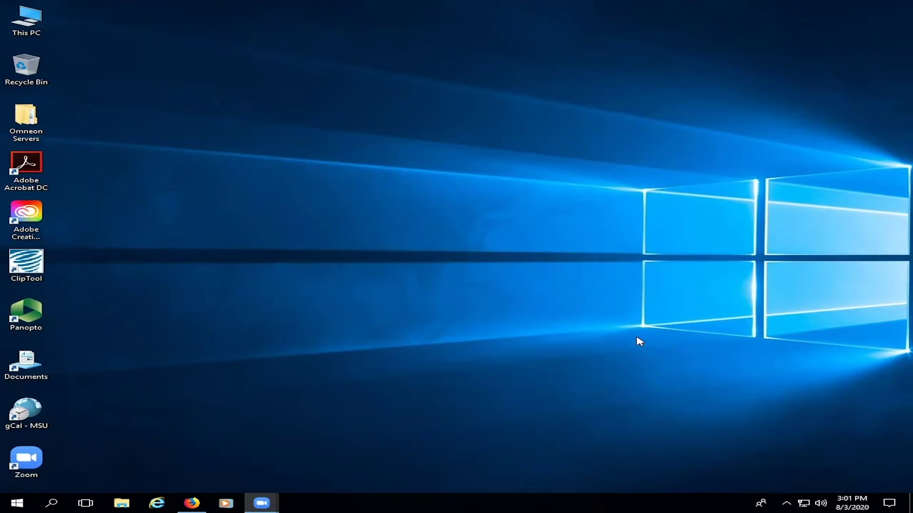
mouse_move(480, 325)
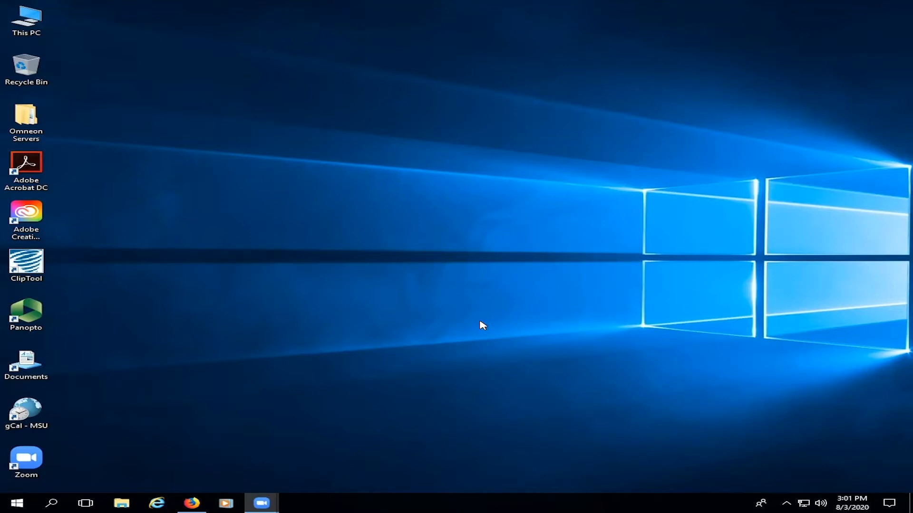
Browse Omneon Servers, detouring through Utility, and open Control Room B to list CH-013 to CH-018
click(27, 118)
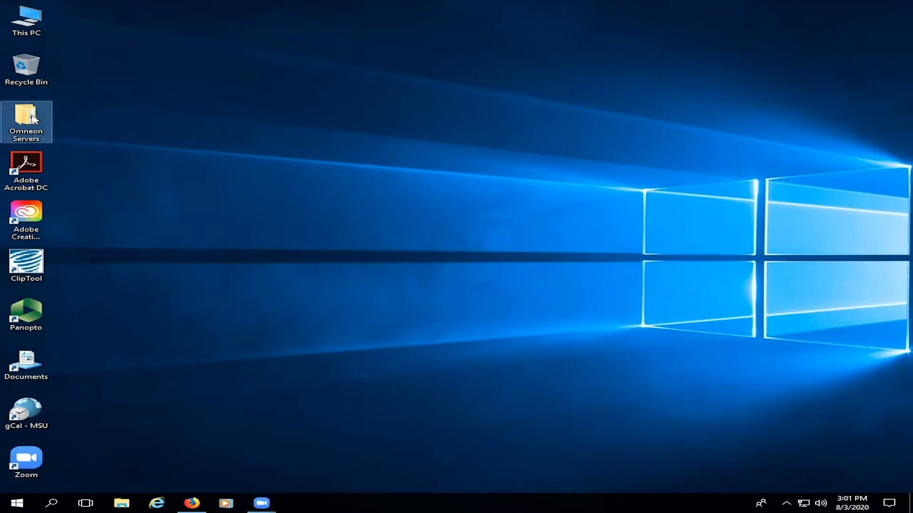
double_click(28, 113)
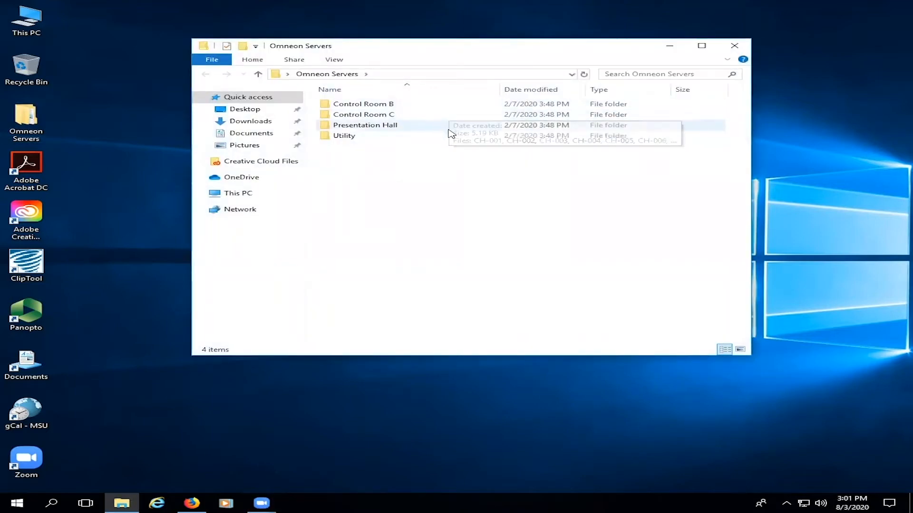
mouse_move(461, 109)
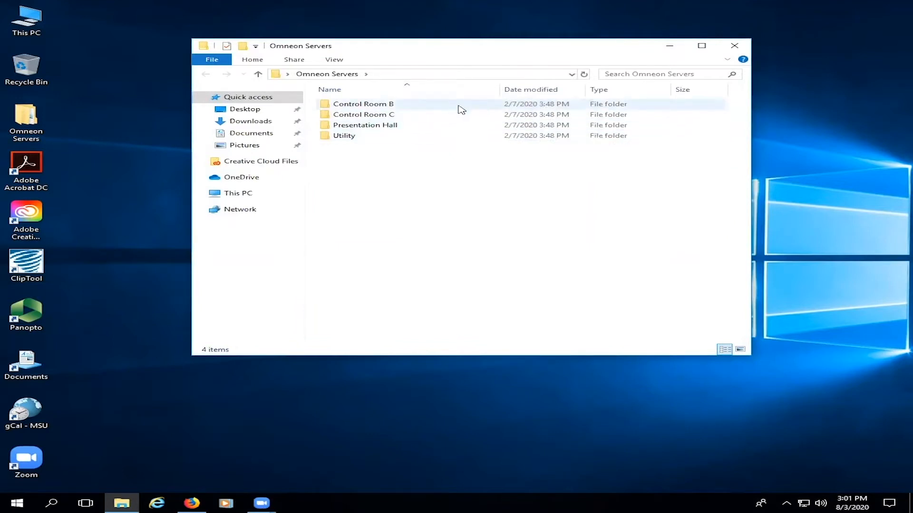
mouse_move(446, 111)
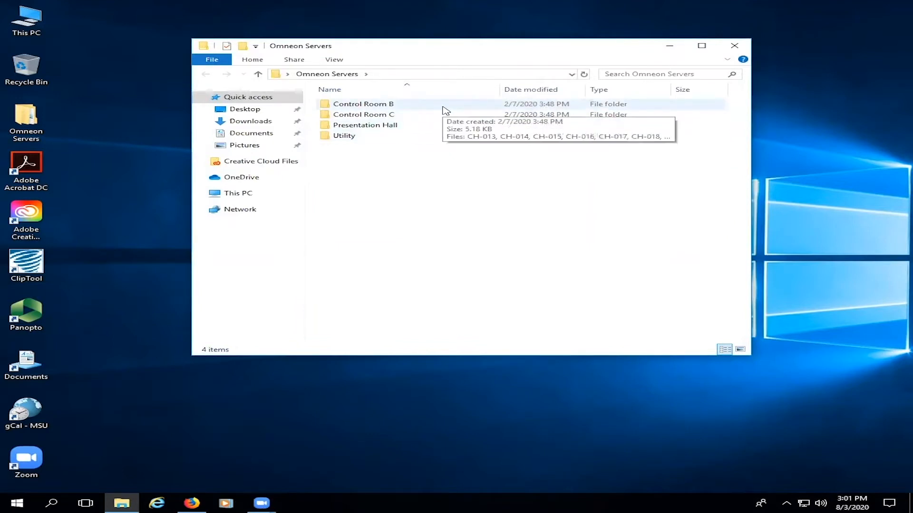
double_click(364, 104)
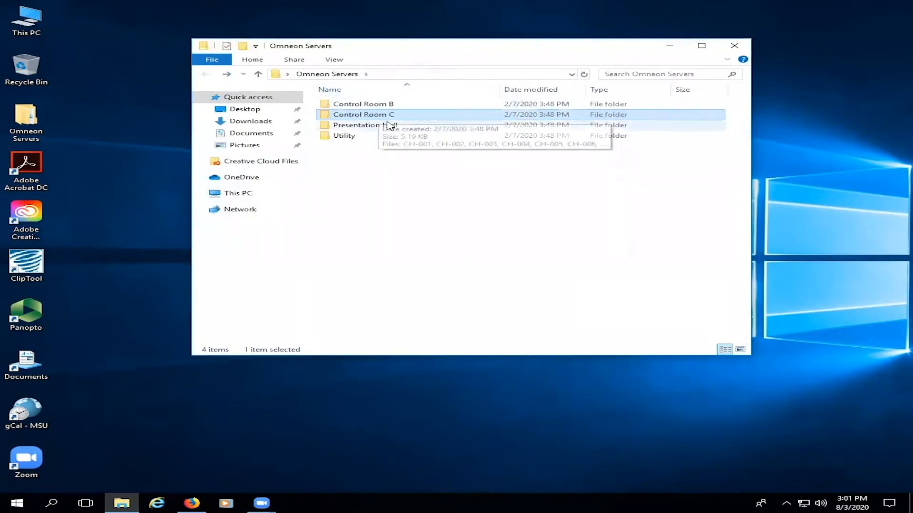
double_click(357, 125)
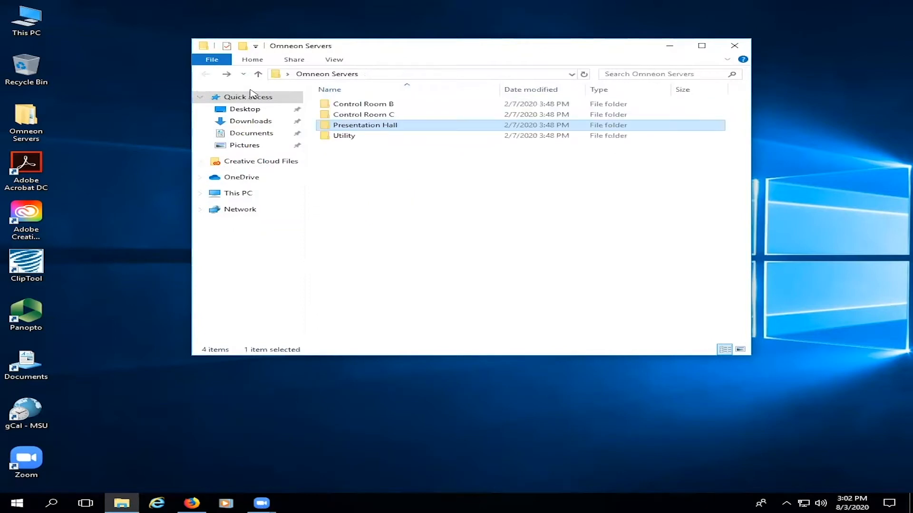
double_click(344, 135)
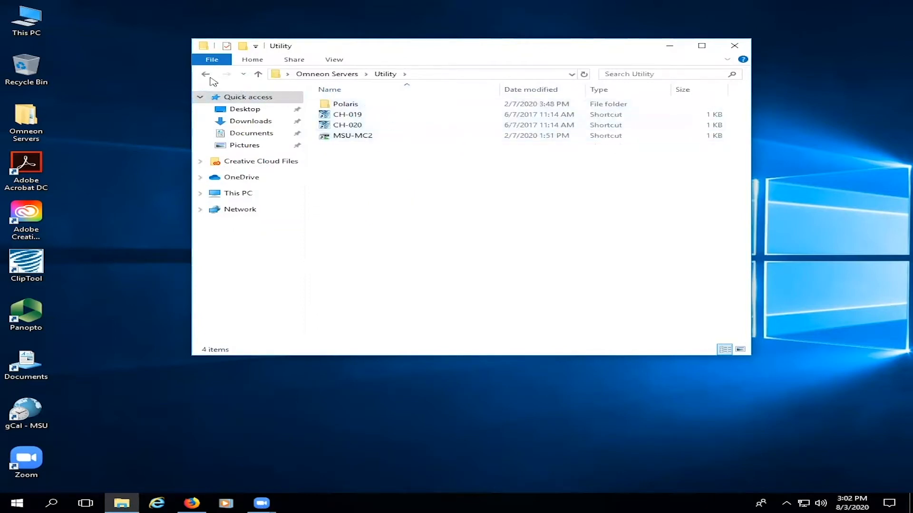
click(204, 74)
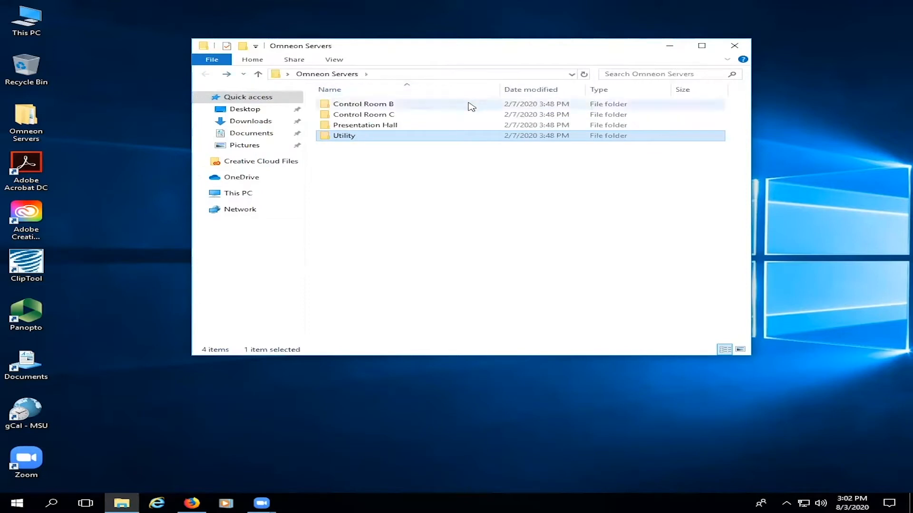
double_click(362, 103)
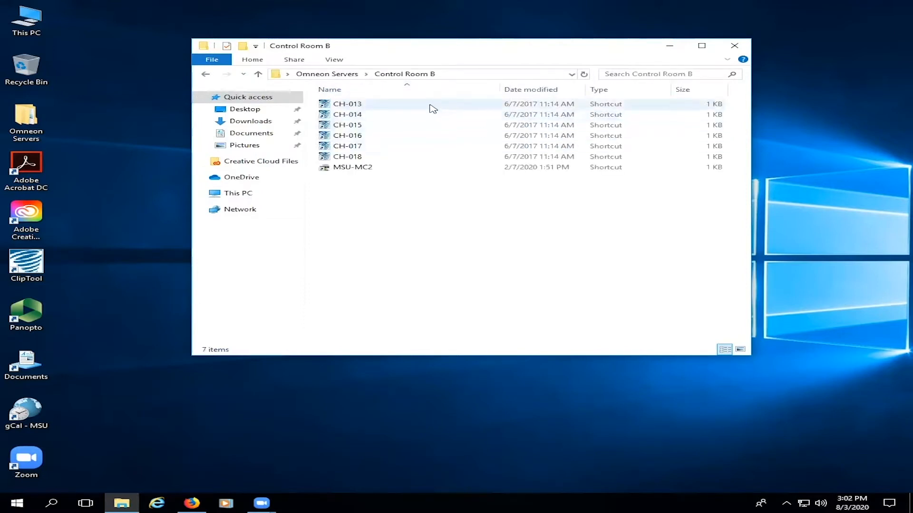
Launch the CH-13 to CH-18 player windows from the Control Room B shortcuts
double_click(346, 104)
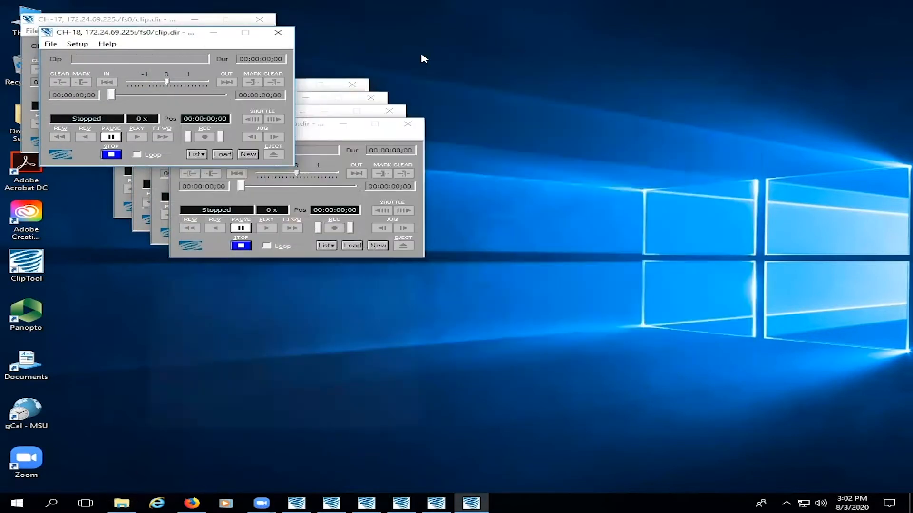
mouse_move(161, 44)
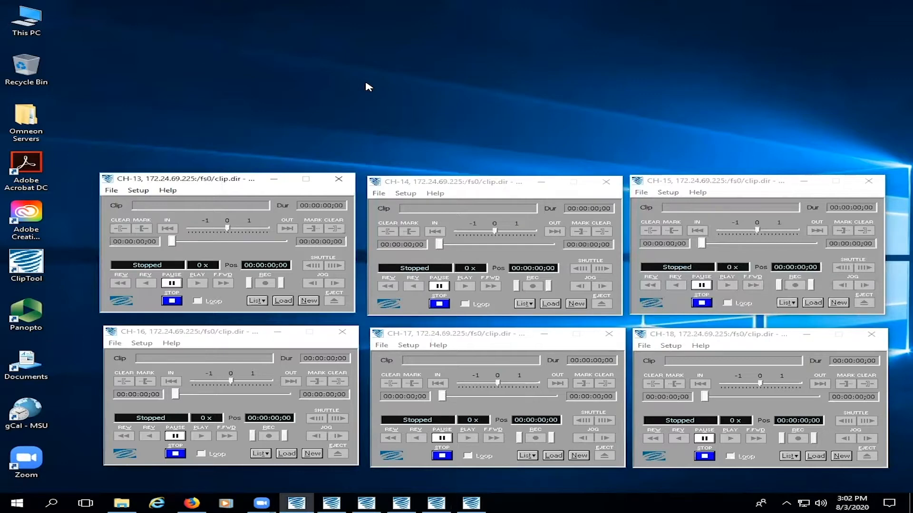
mouse_move(219, 180)
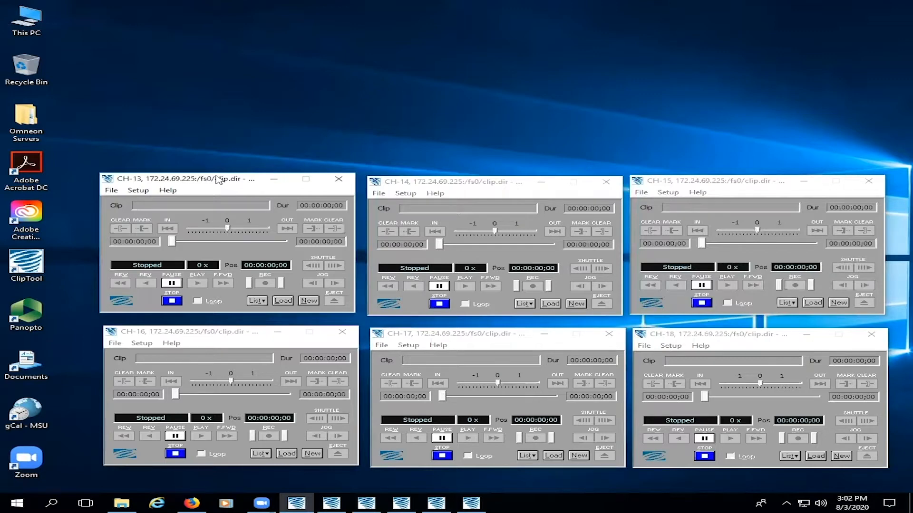
mouse_move(192, 184)
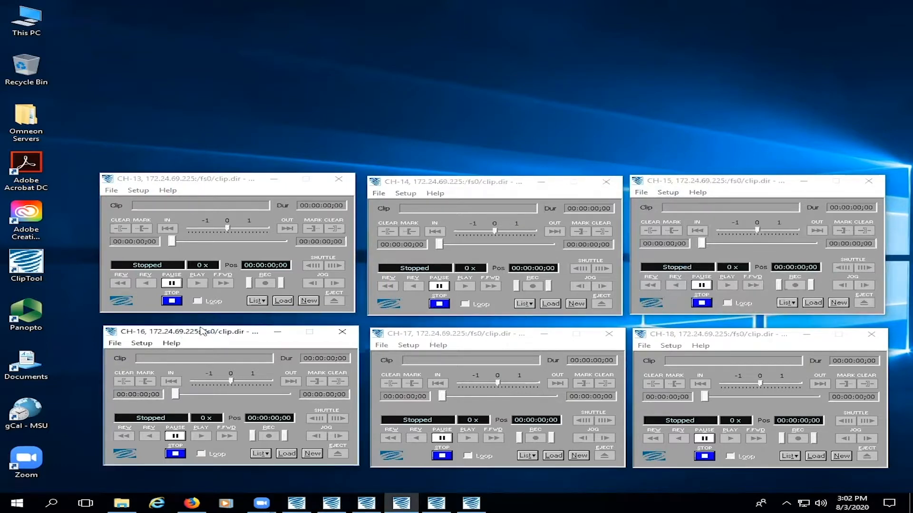
mouse_move(292, 349)
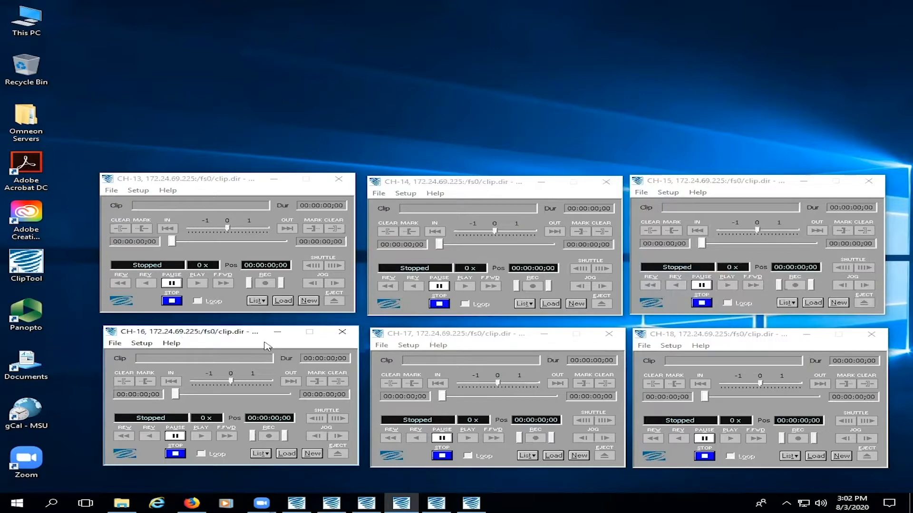
mouse_move(274, 344)
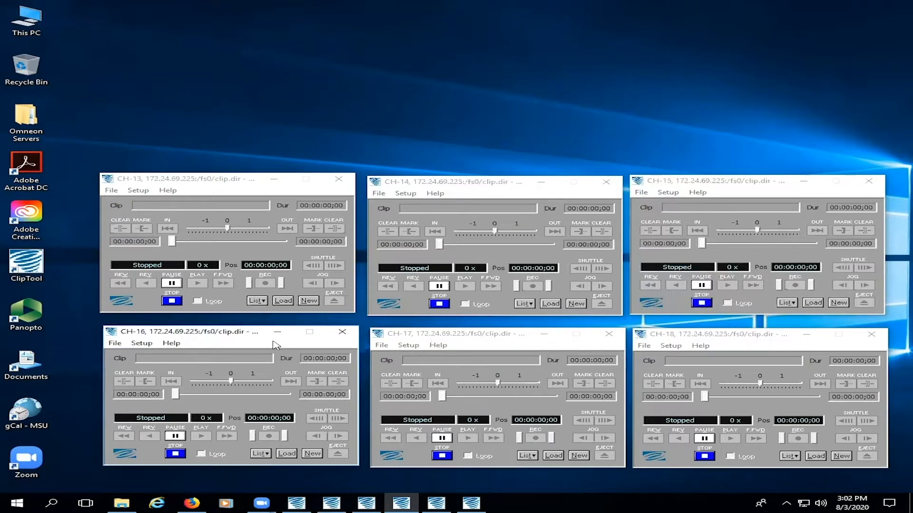
mouse_move(291, 347)
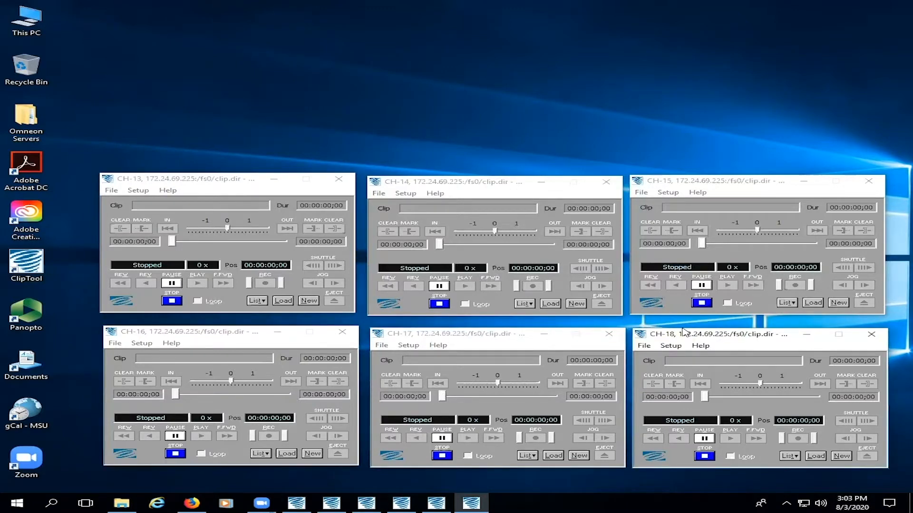
mouse_move(675, 79)
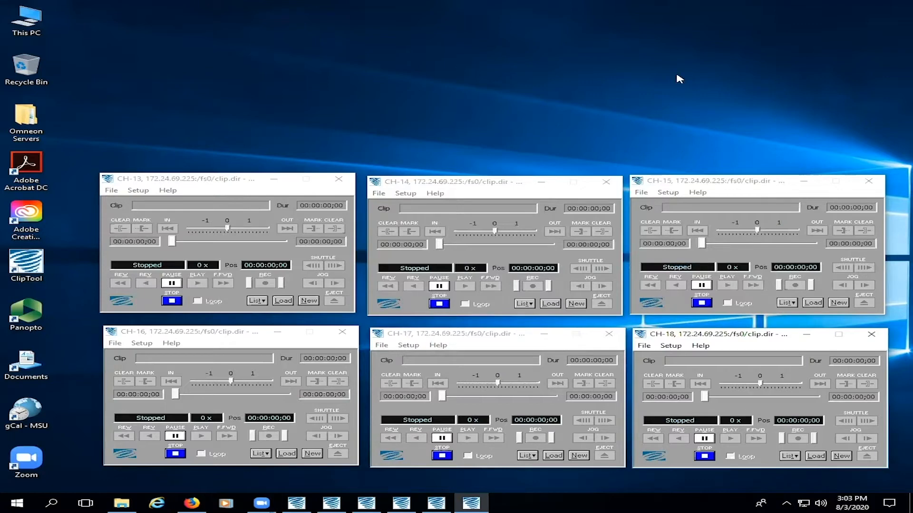
mouse_move(227, 166)
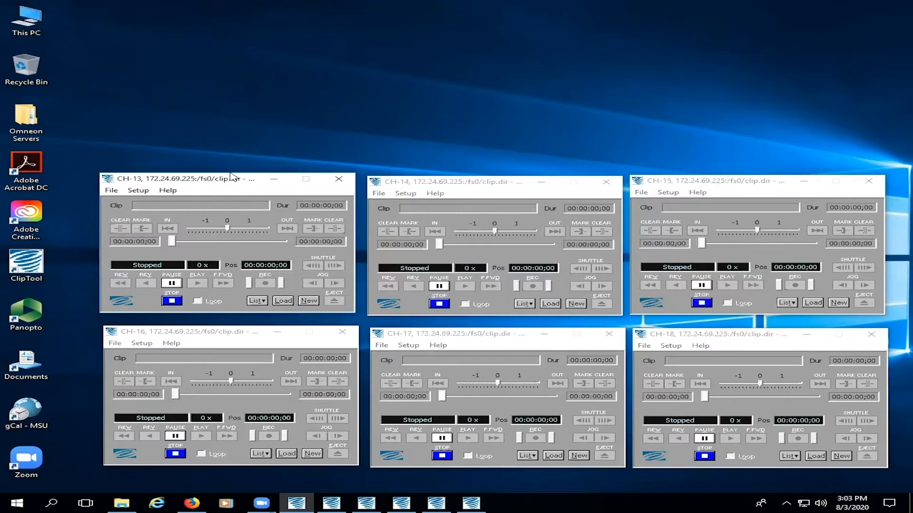
Create a maximum-length new CH-13 clip named TV1-GAN-PGM-GLENNDEMO-080320
click(309, 300)
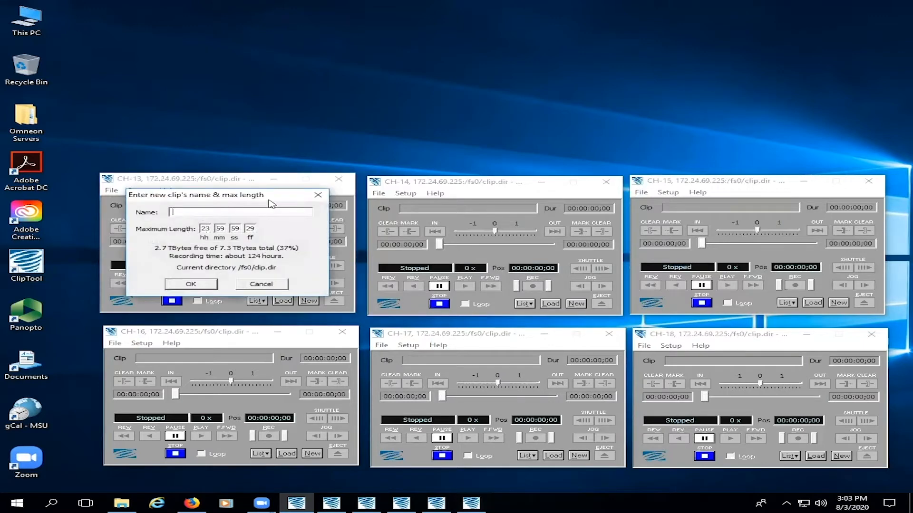
mouse_move(275, 199)
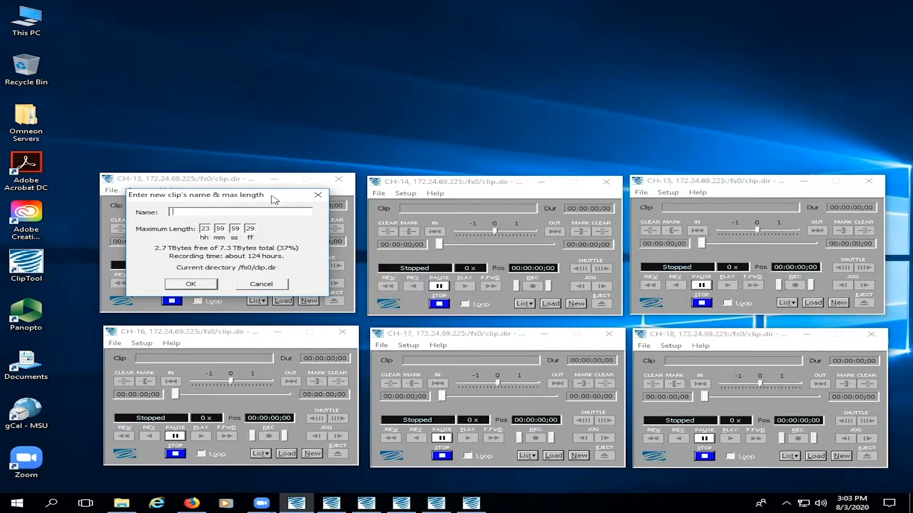
text(TV1)
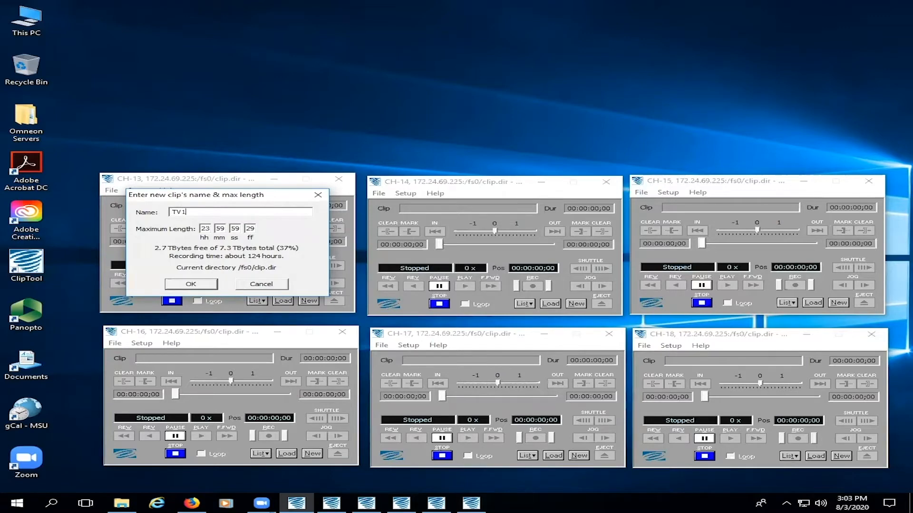
text(-)
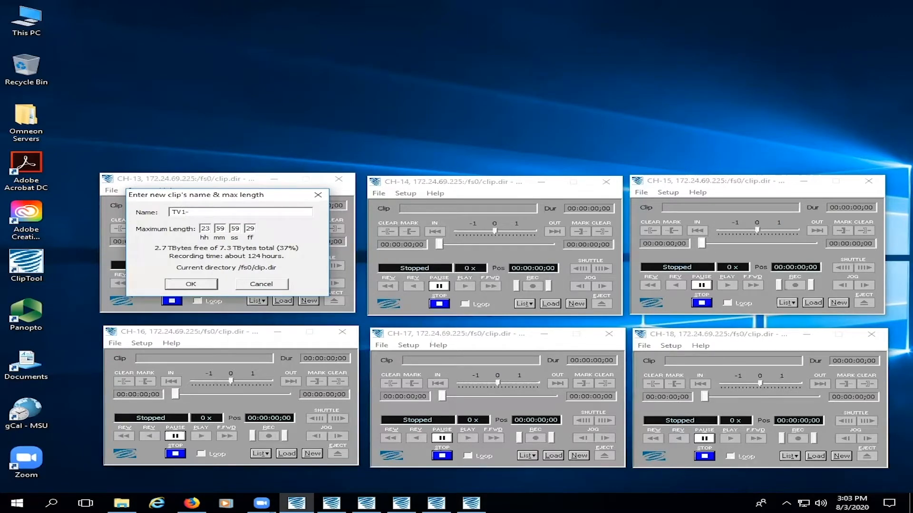
text(GA)
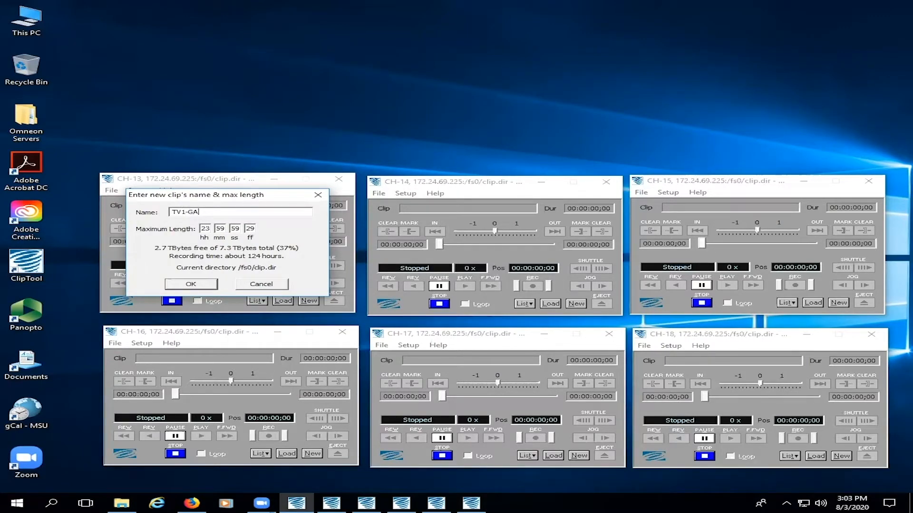
text(N-)
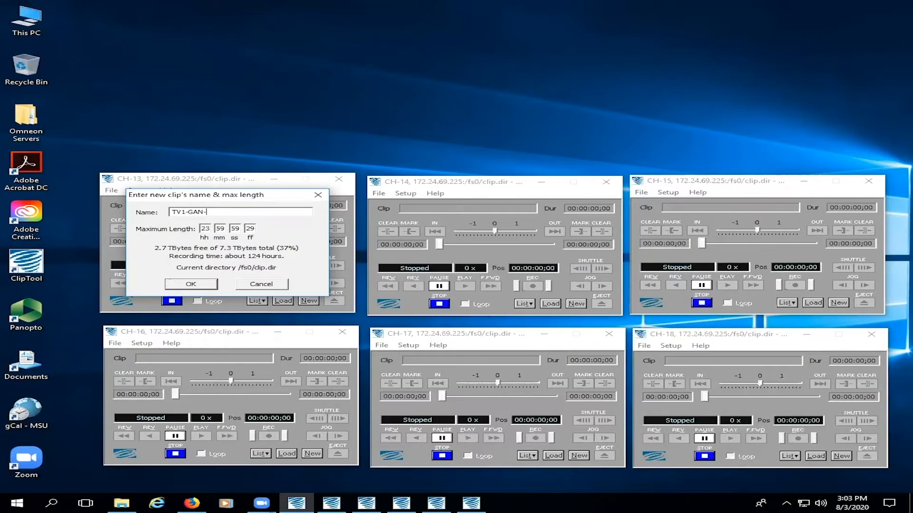
text(PGM-)
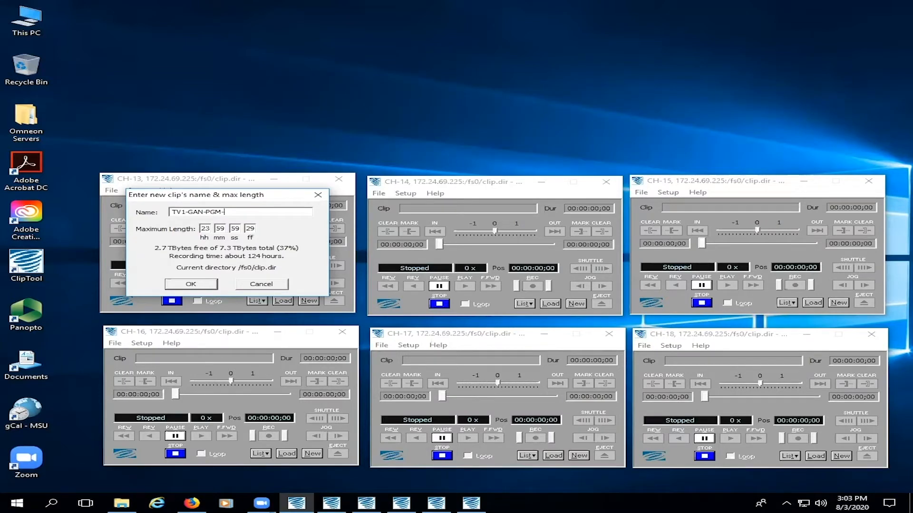
text(GLENND)
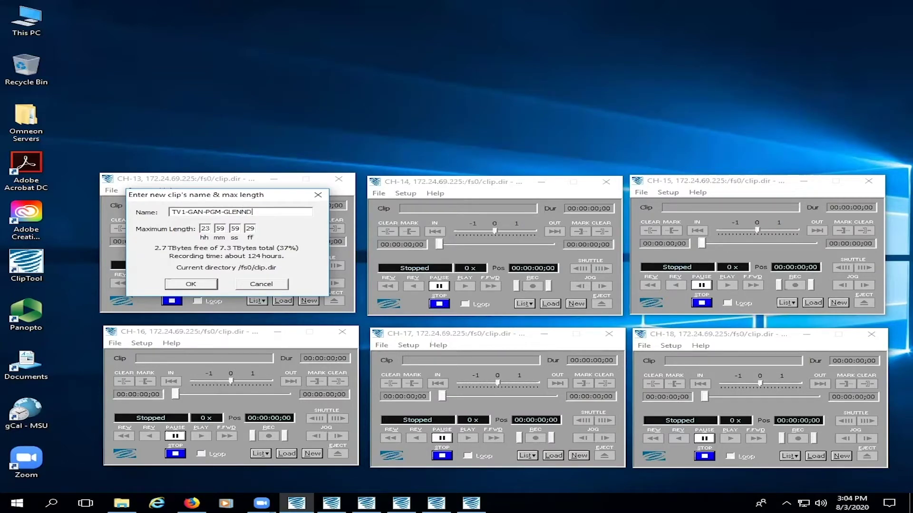
text(DEMO)
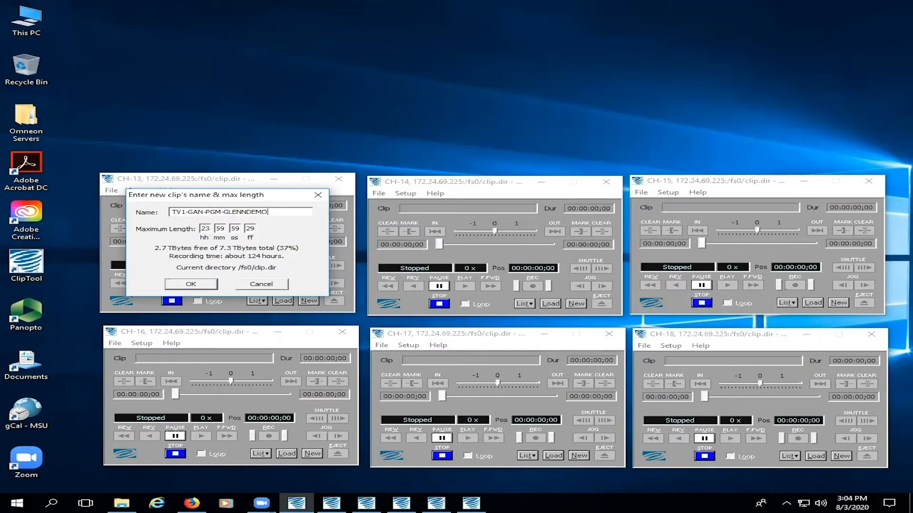
text(-)
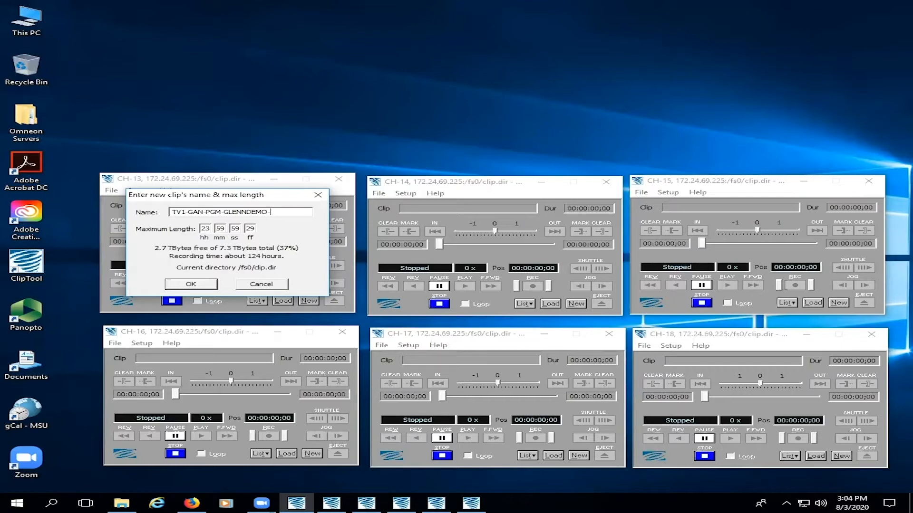
text(080320)
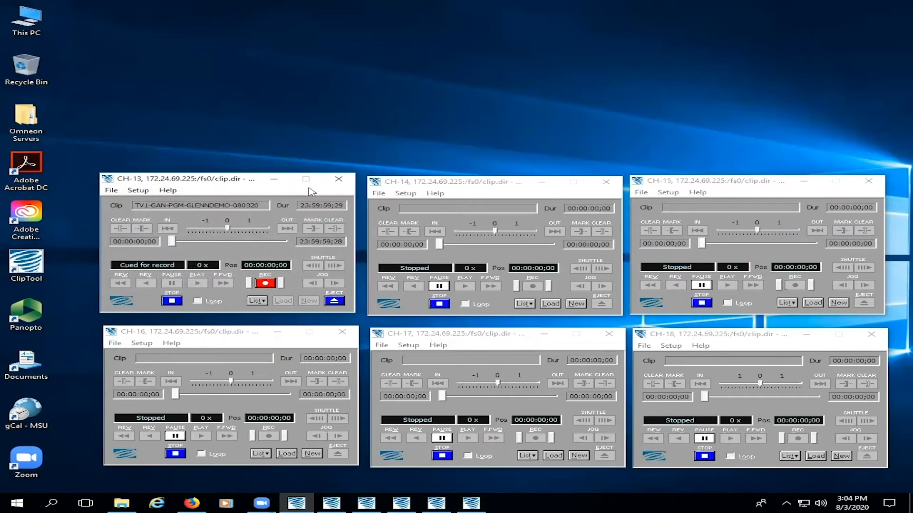
mouse_move(232, 188)
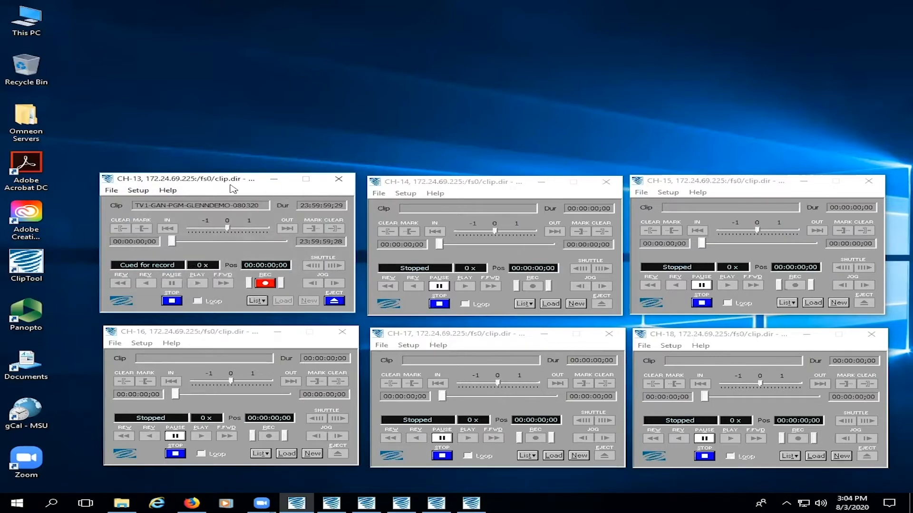
mouse_move(176, 215)
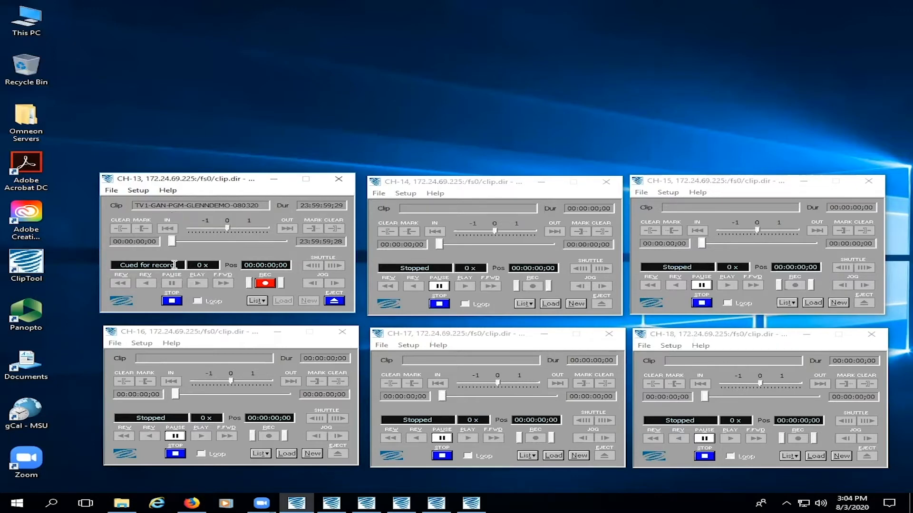
mouse_move(191, 278)
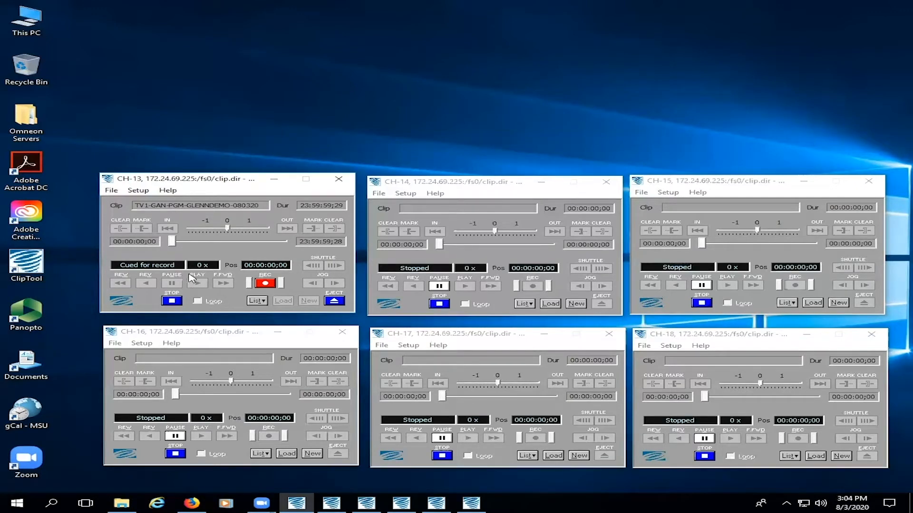
mouse_move(238, 276)
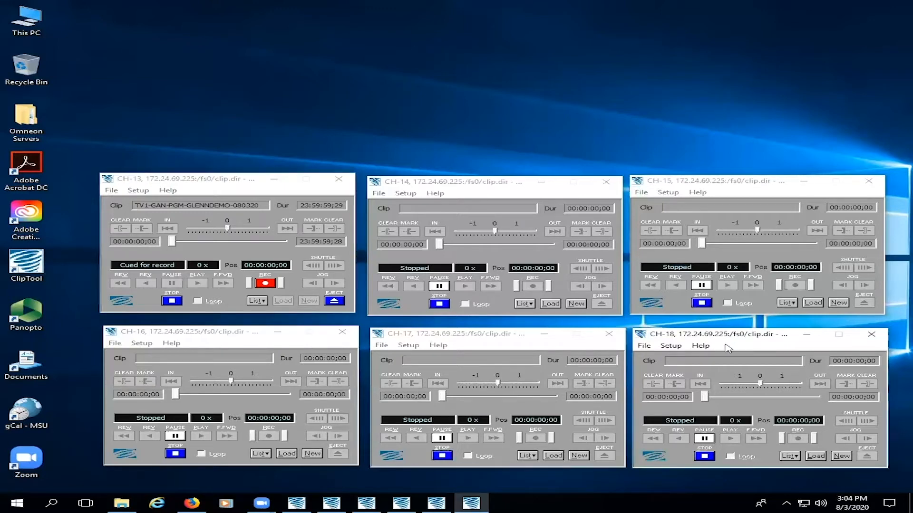
mouse_move(815, 456)
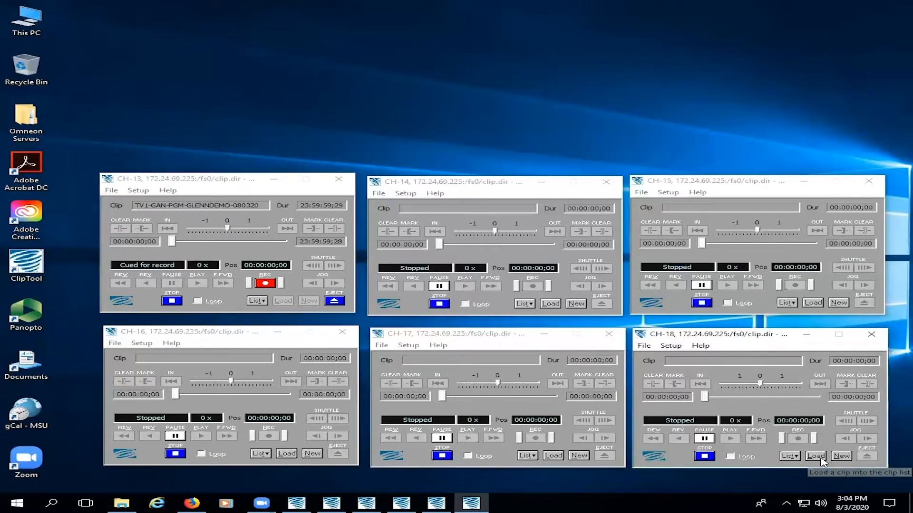
Load TVDM-PKG-COUNTDOWN-EVG from the CH-18 clip list and close the list
click(816, 456)
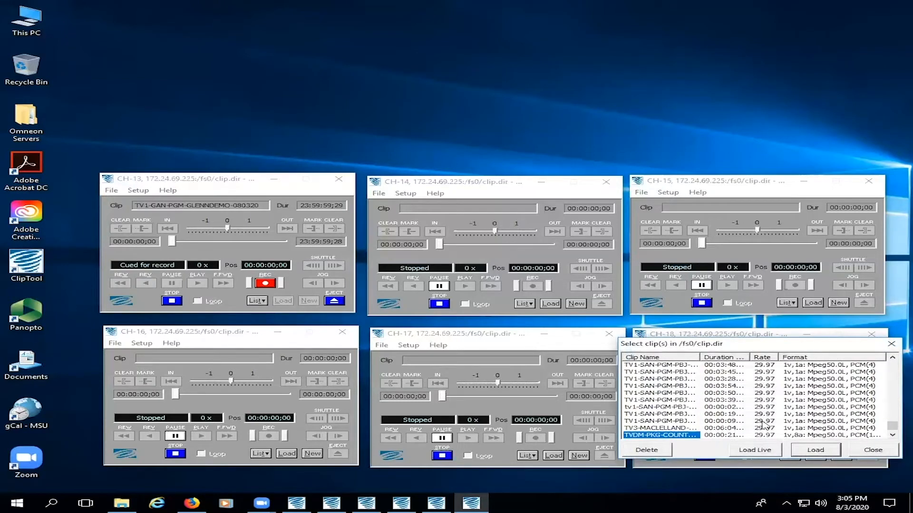
mouse_move(679, 439)
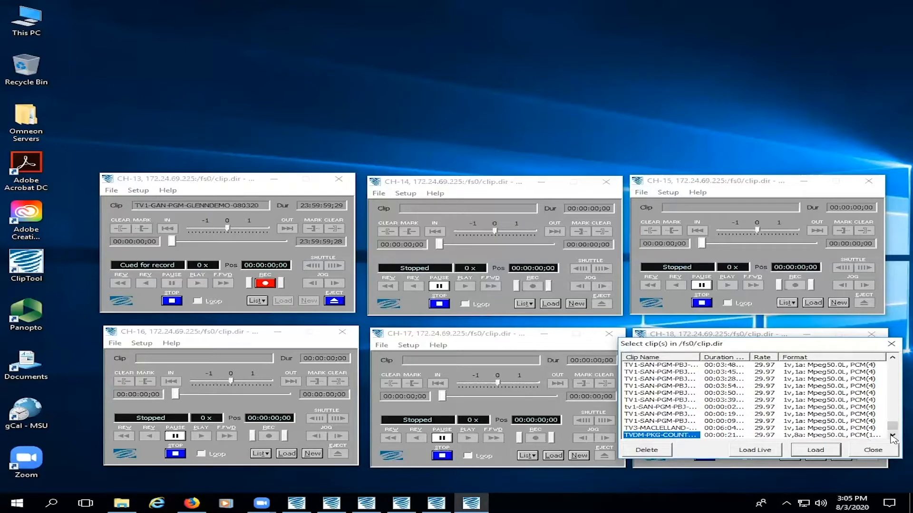
scroll(down, 3)
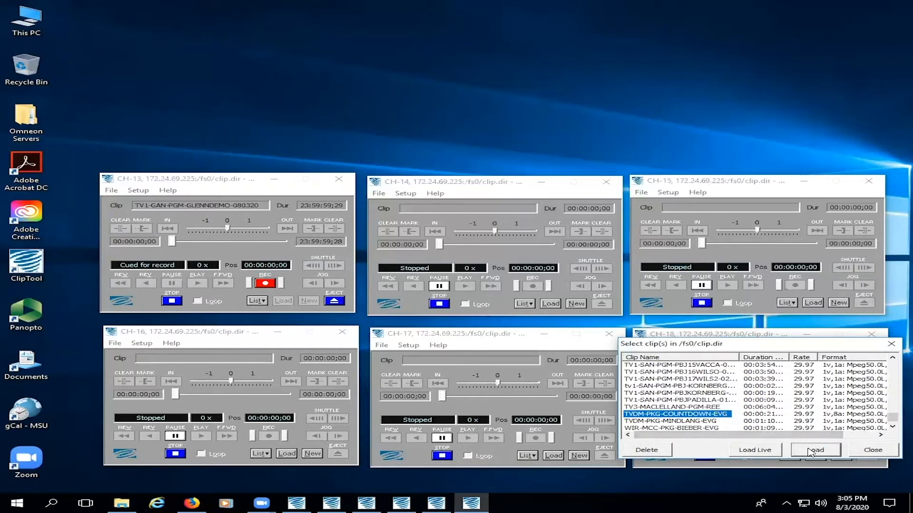
click(816, 450)
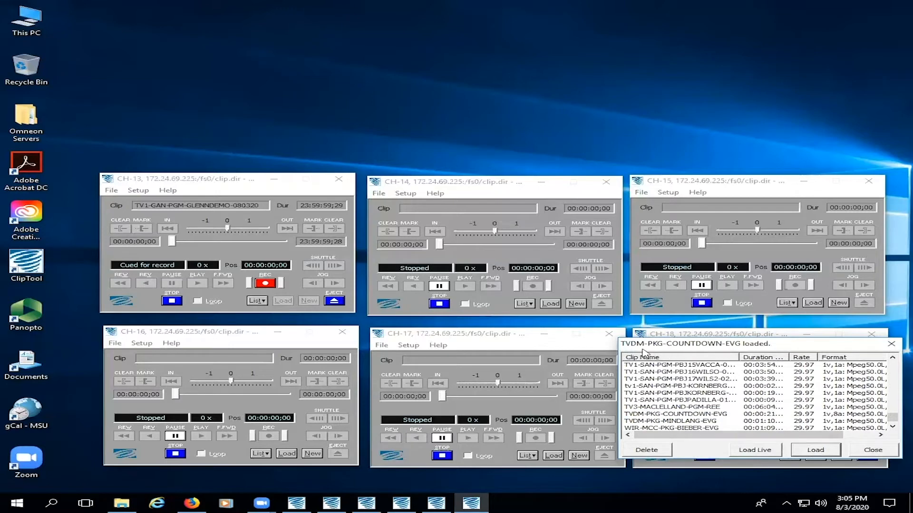
mouse_move(766, 352)
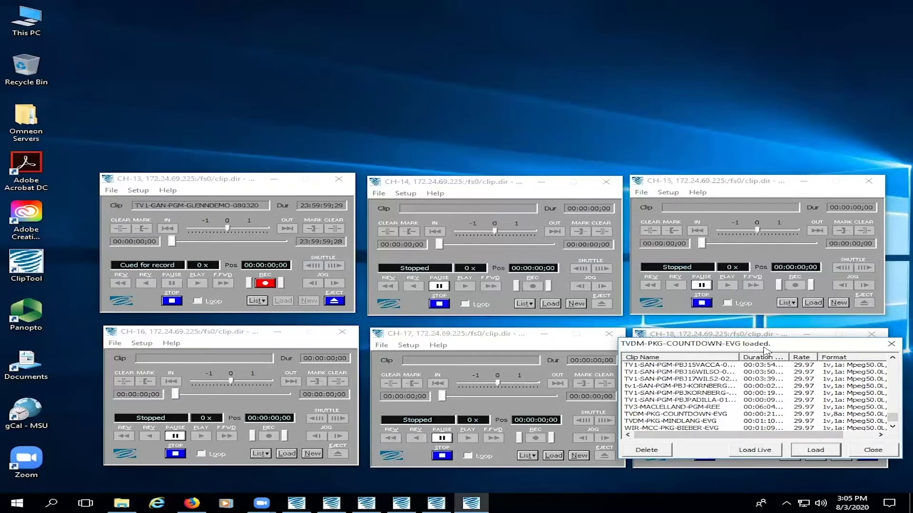
click(815, 450)
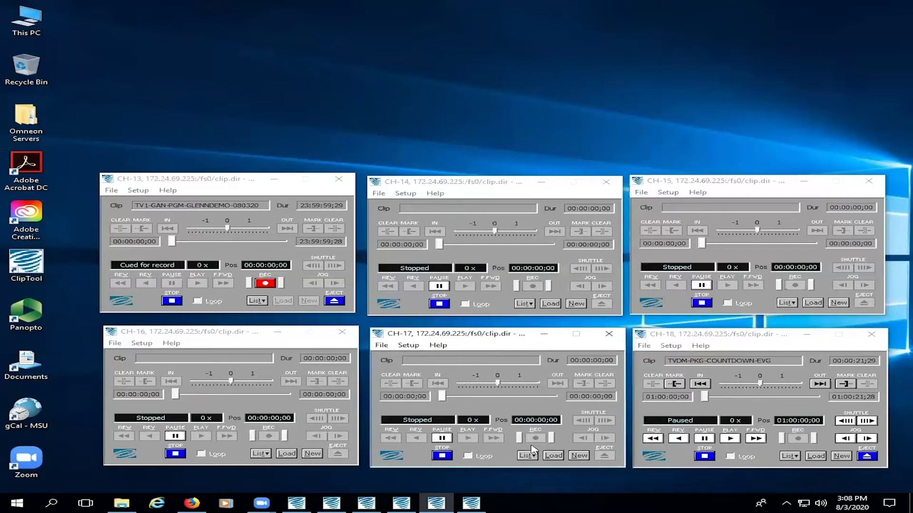
mouse_move(556, 459)
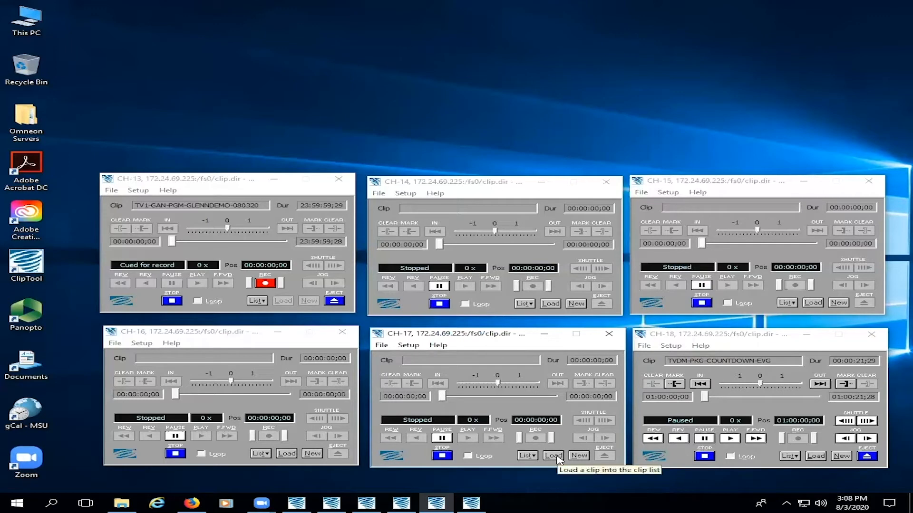
Pick TVDM-PKG-GIRLSCOUTS-EVG from the CH-17 clip list and load it
click(553, 455)
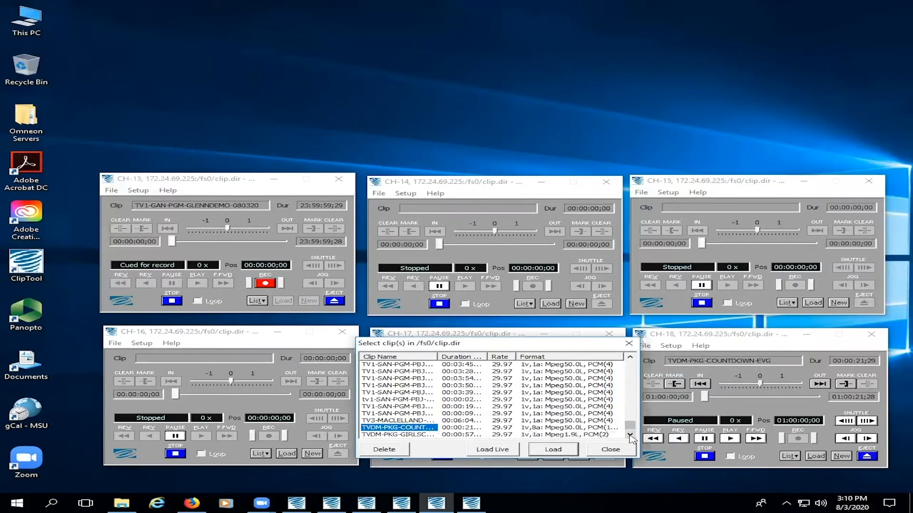
scroll(down, 3)
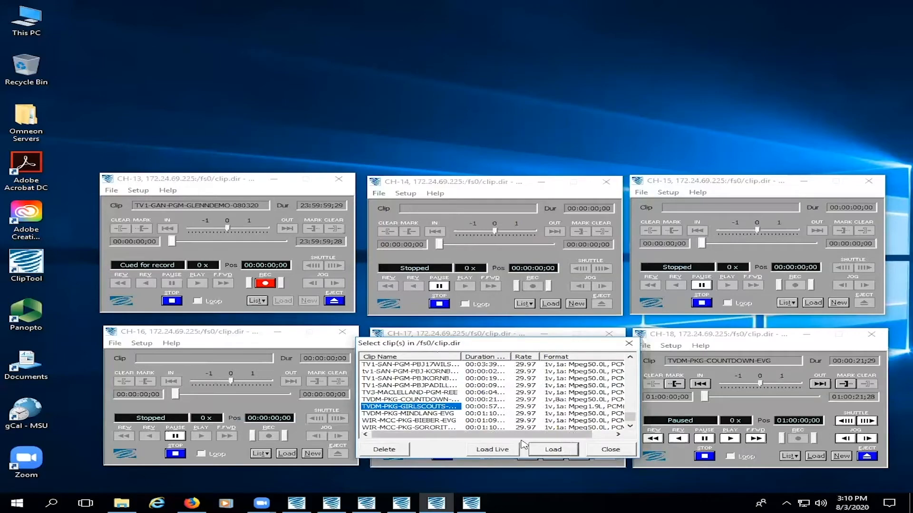
click(553, 450)
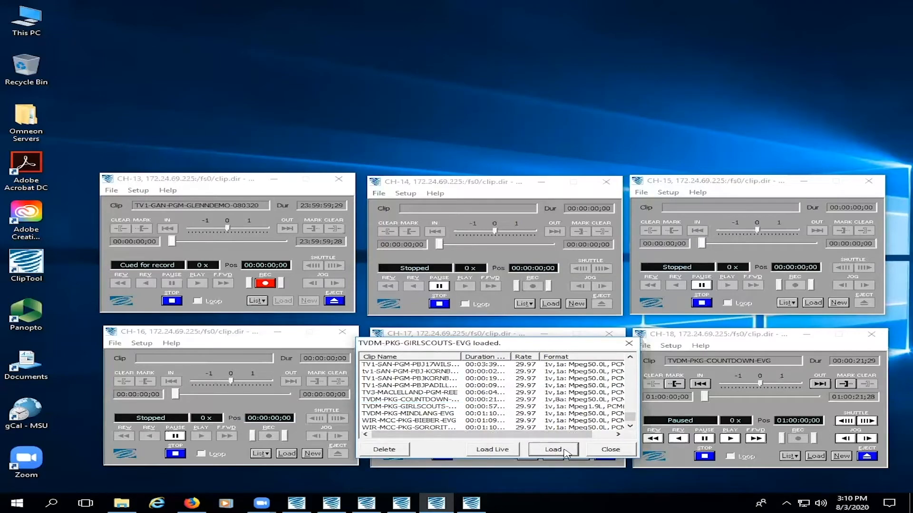
click(552, 449)
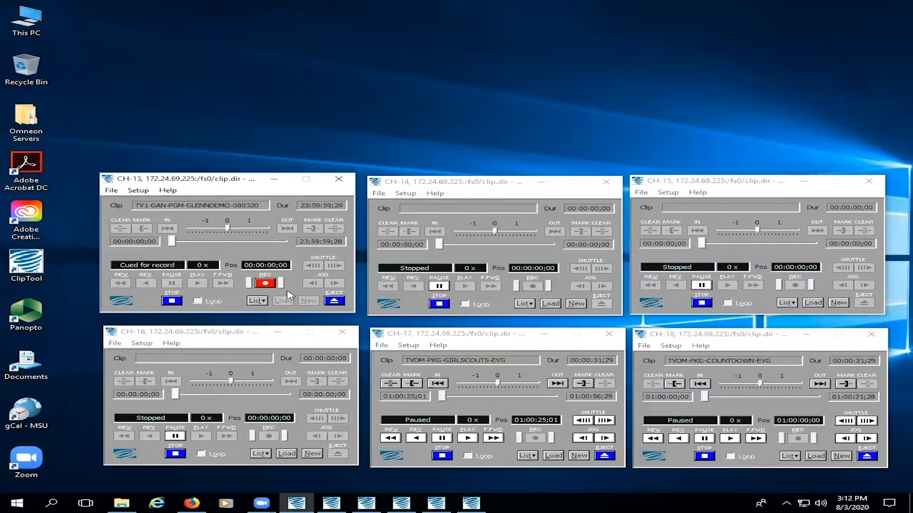
mouse_move(265, 283)
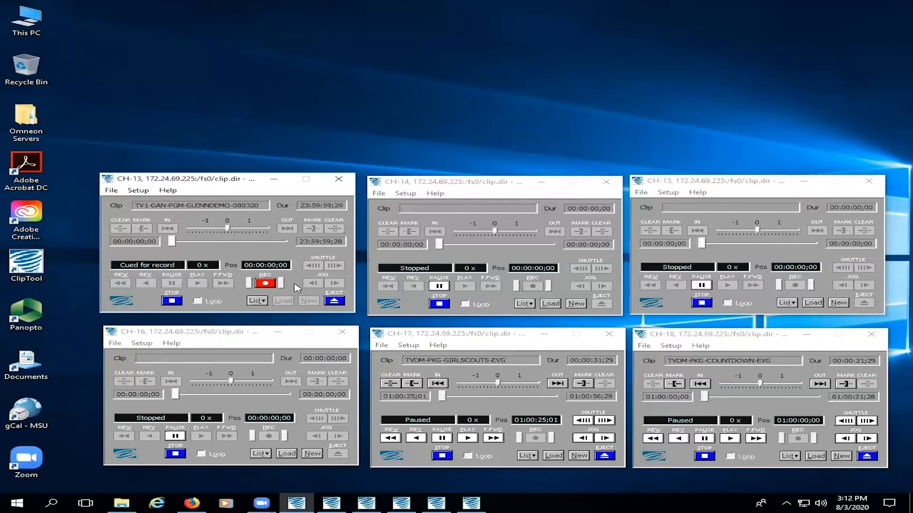
Start recording on CH-13 with the REC button
click(265, 283)
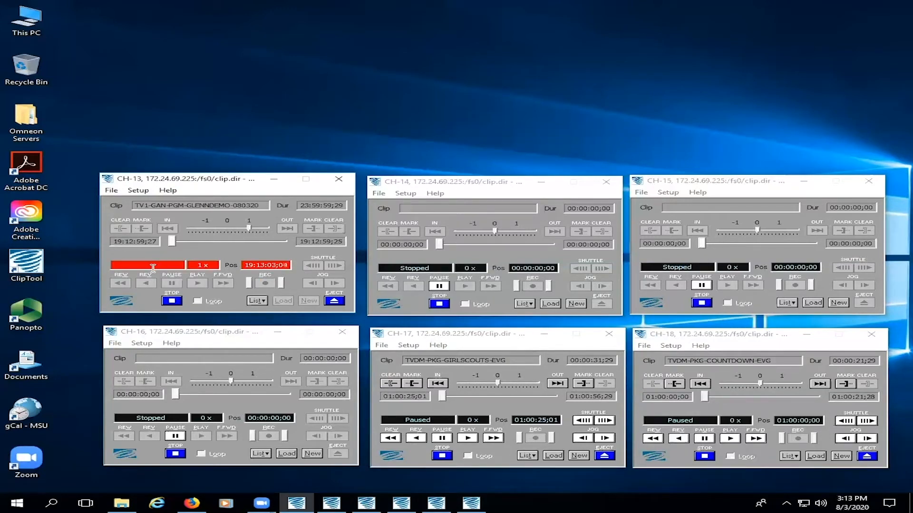
mouse_move(165, 269)
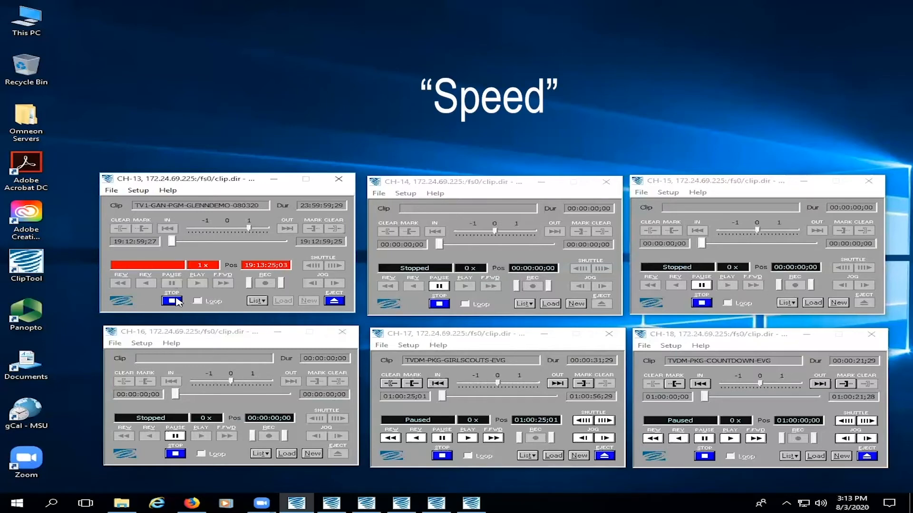
mouse_move(172, 301)
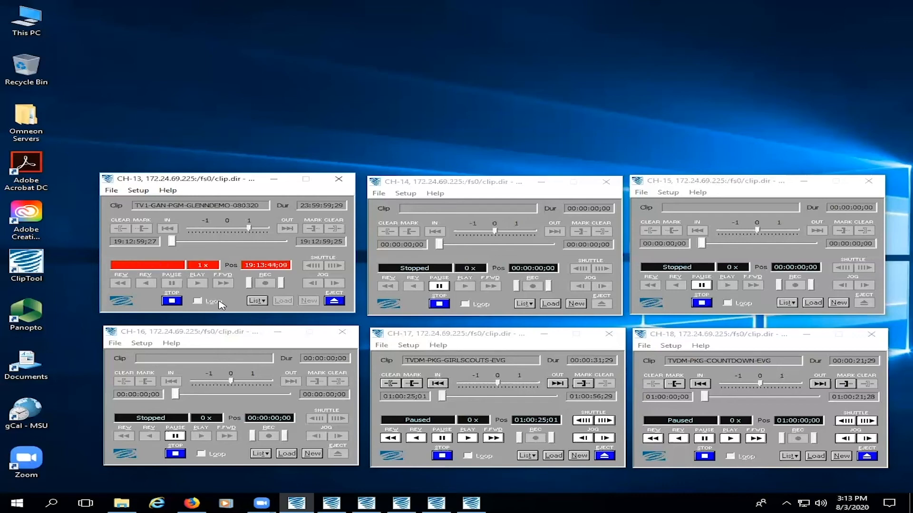
mouse_move(172, 300)
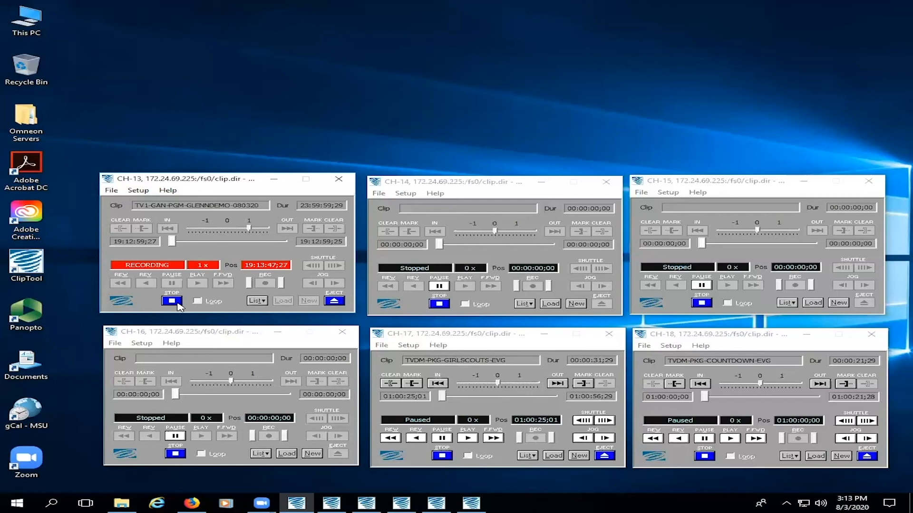
Stop the CH-13 recording, leaving a 00:00:48;00 clip
click(172, 301)
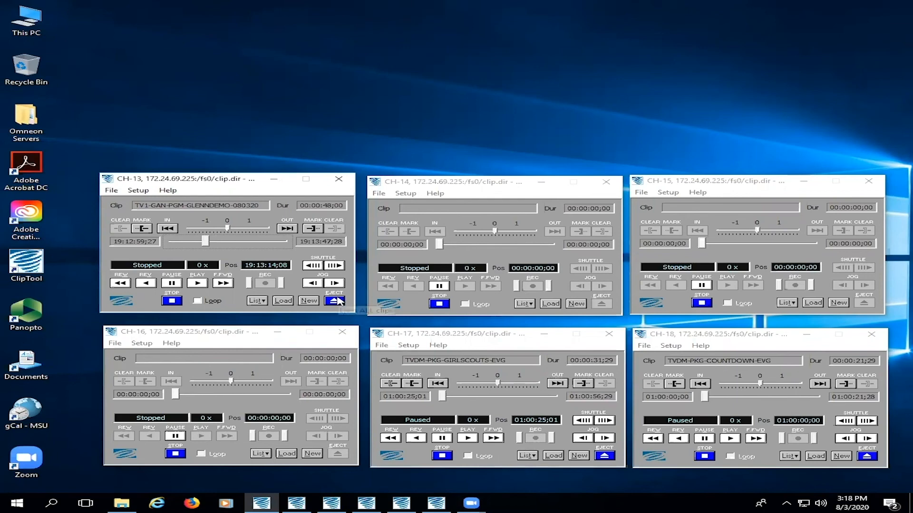
Eject the clips from CH-13 and CH-18, then show the Start menu account options
click(335, 301)
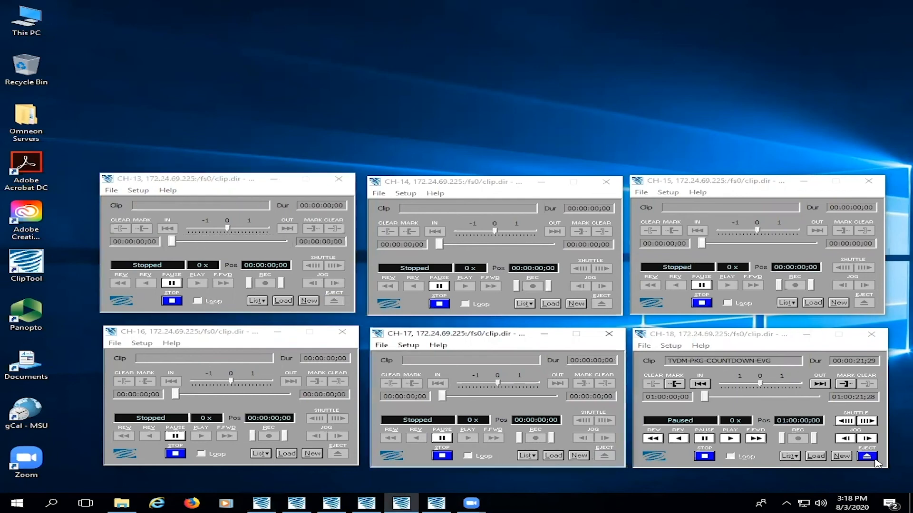
click(866, 455)
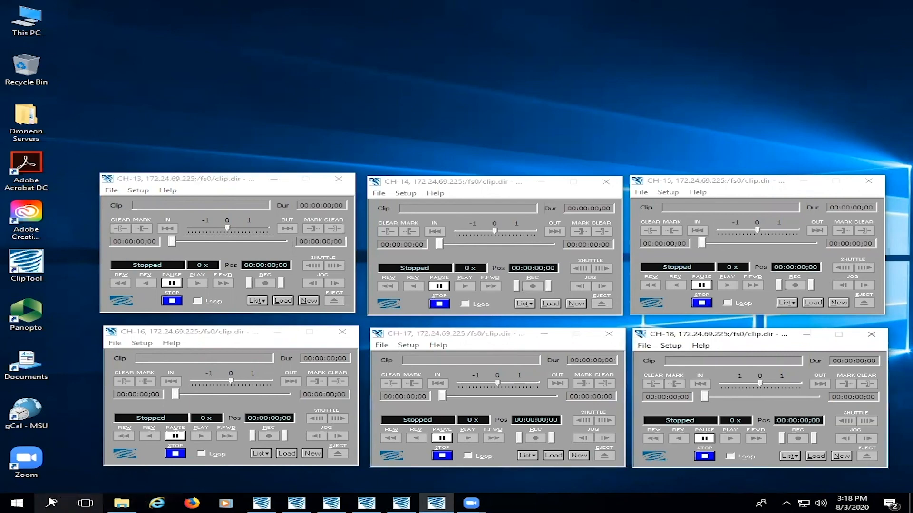
click(16, 500)
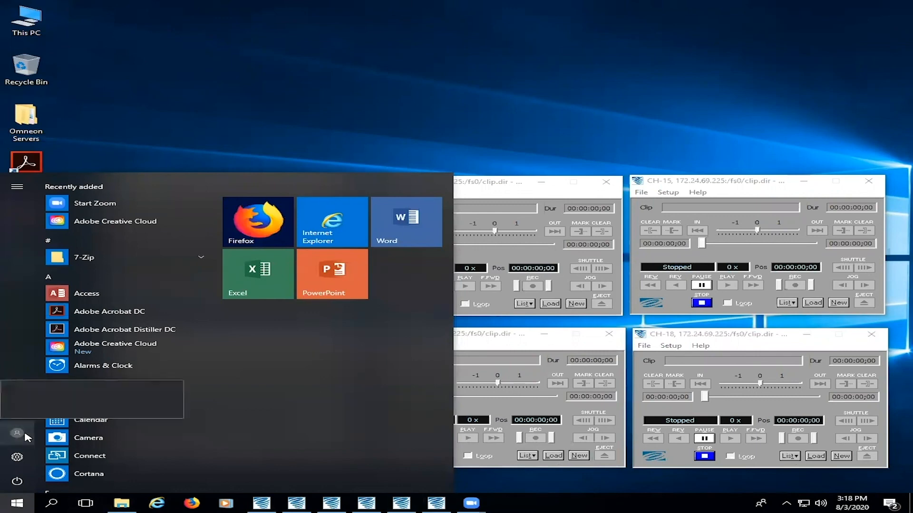
click(17, 436)
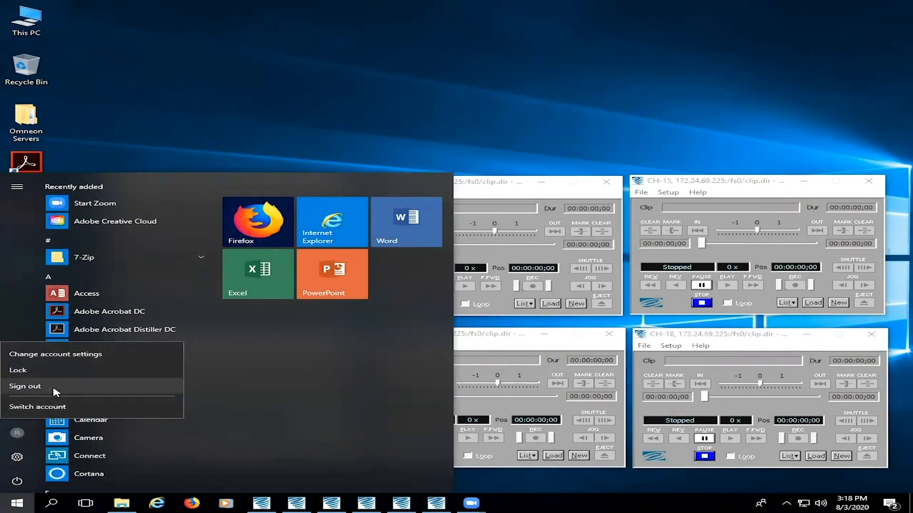